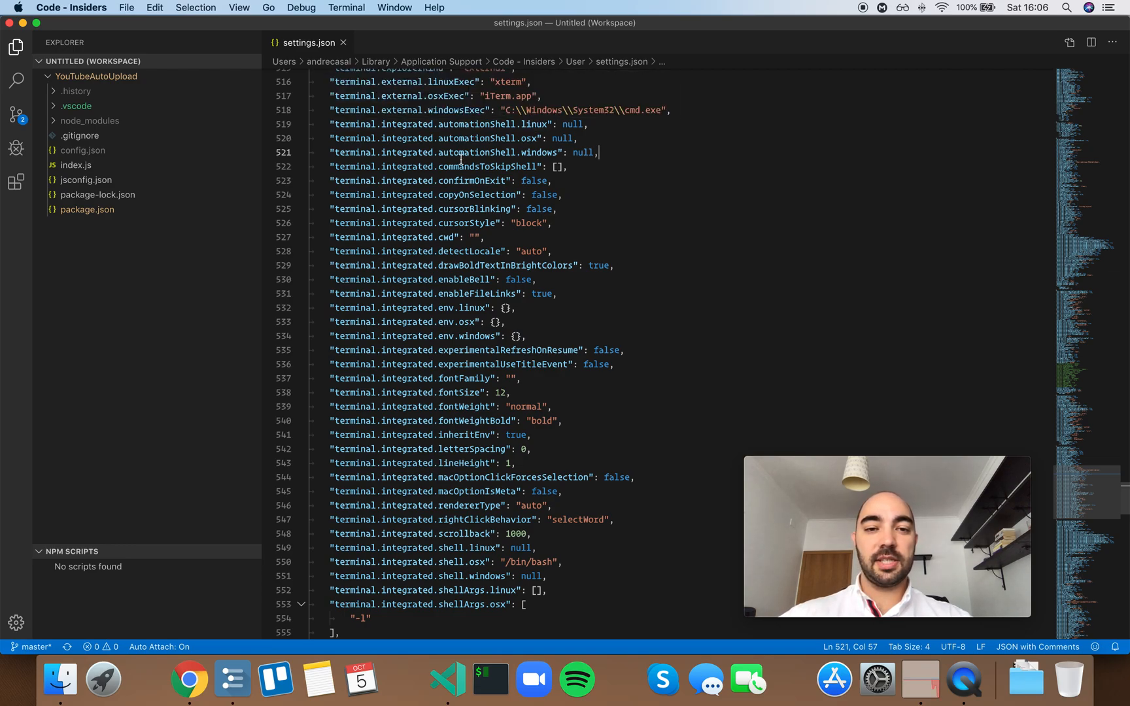
mouse_move(631, 152)
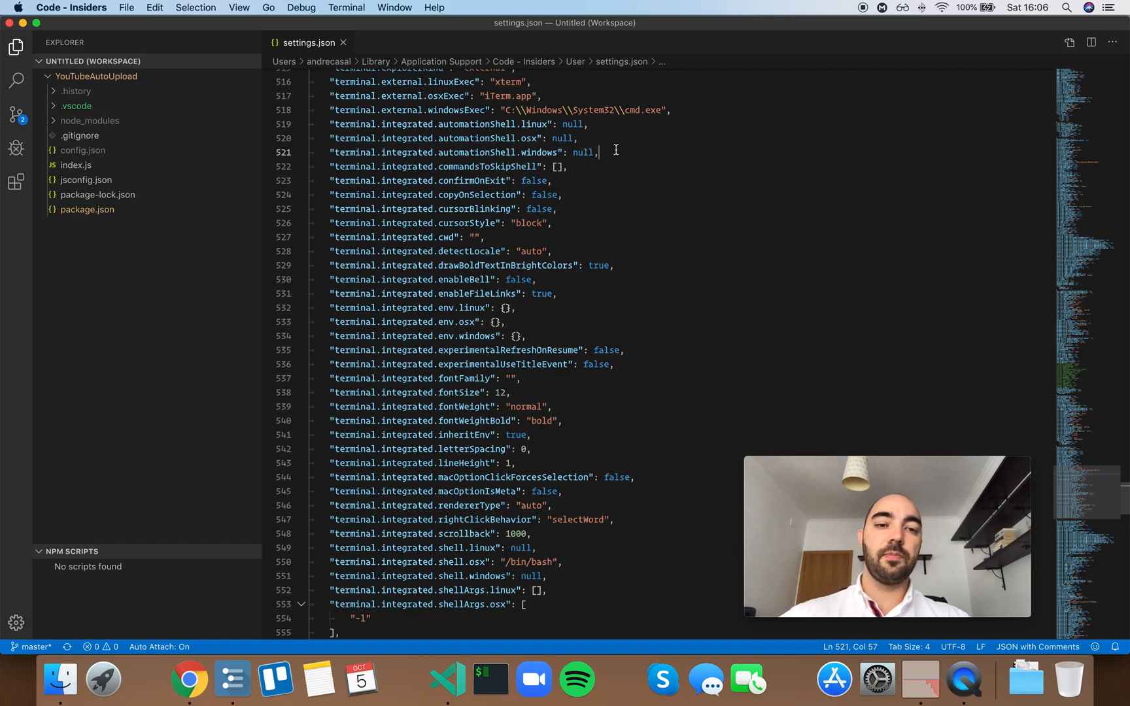
Scroll settings.json down to reveal the Windows shell arguments and exit alert entries.
scroll("down", 3)
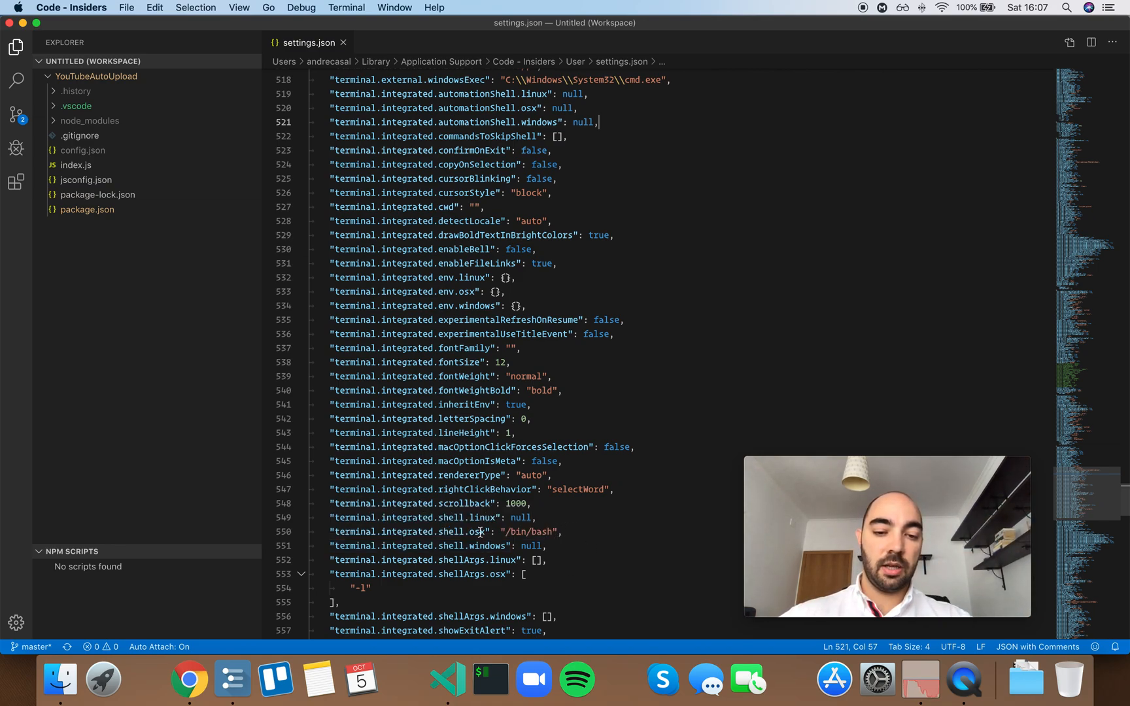
mouse_move(446, 531)
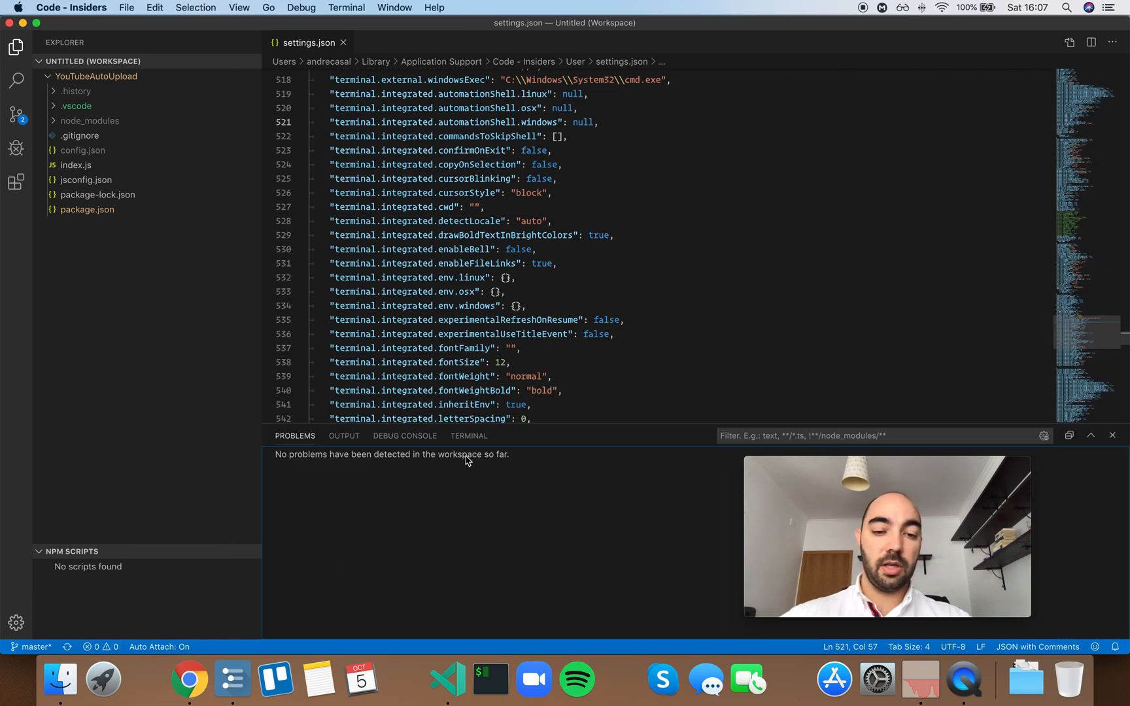
left_click(467, 435)
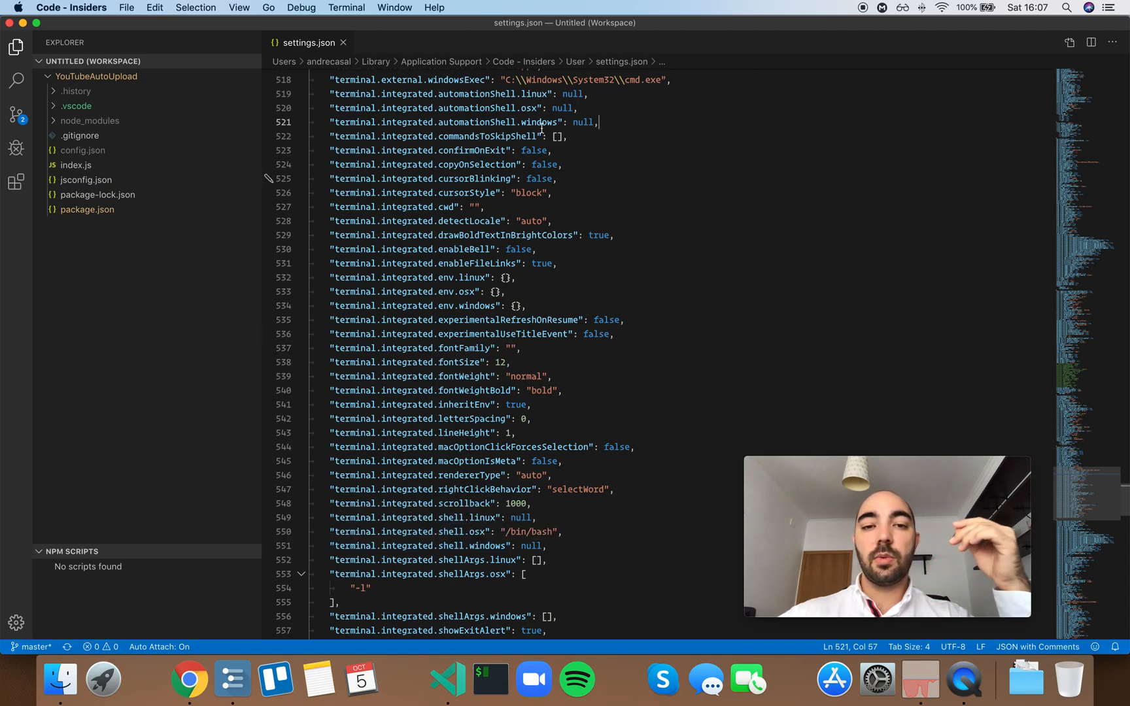
mouse_move(521, 121)
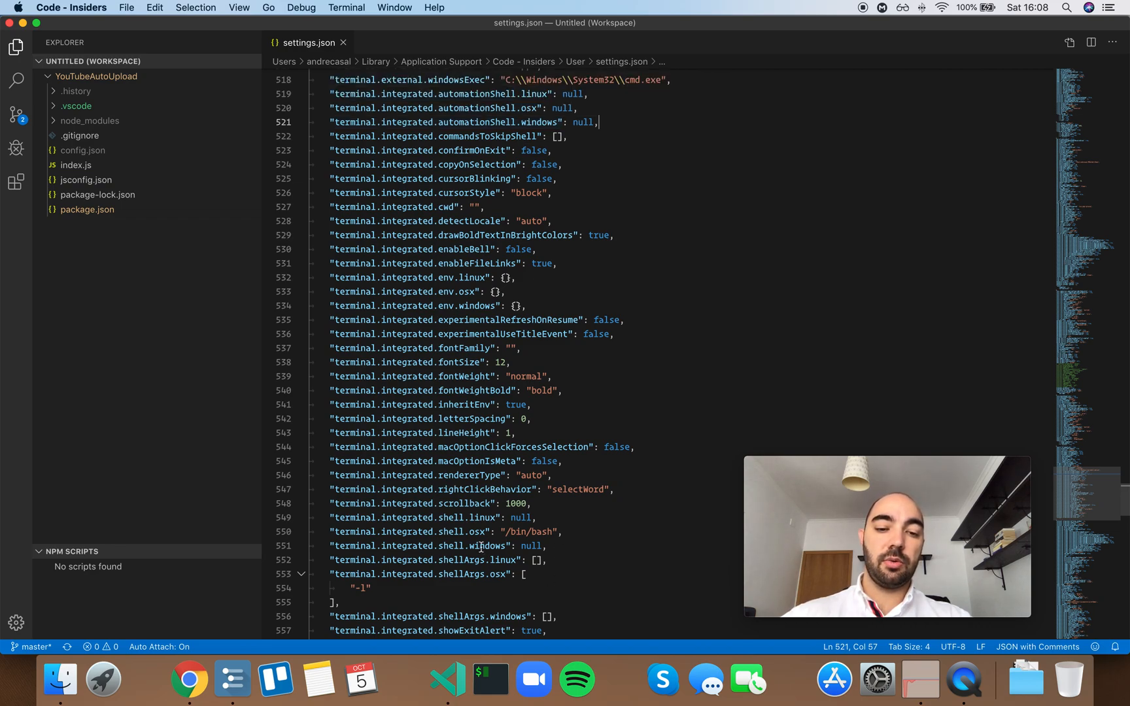
mouse_move(532, 121)
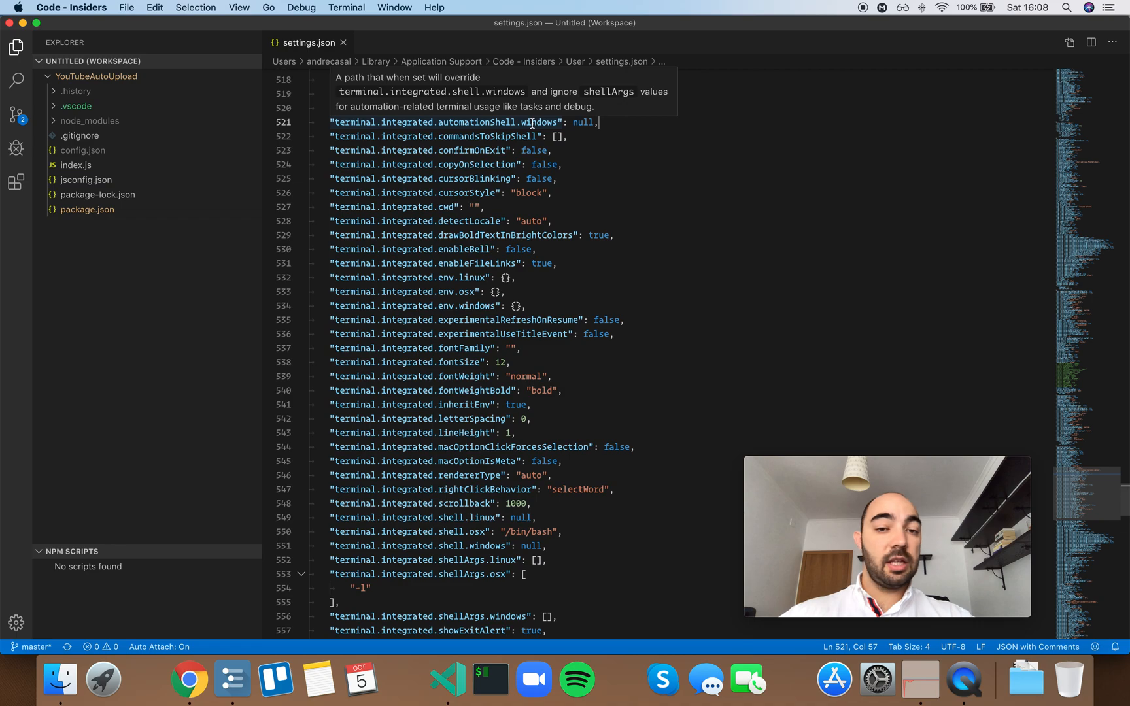